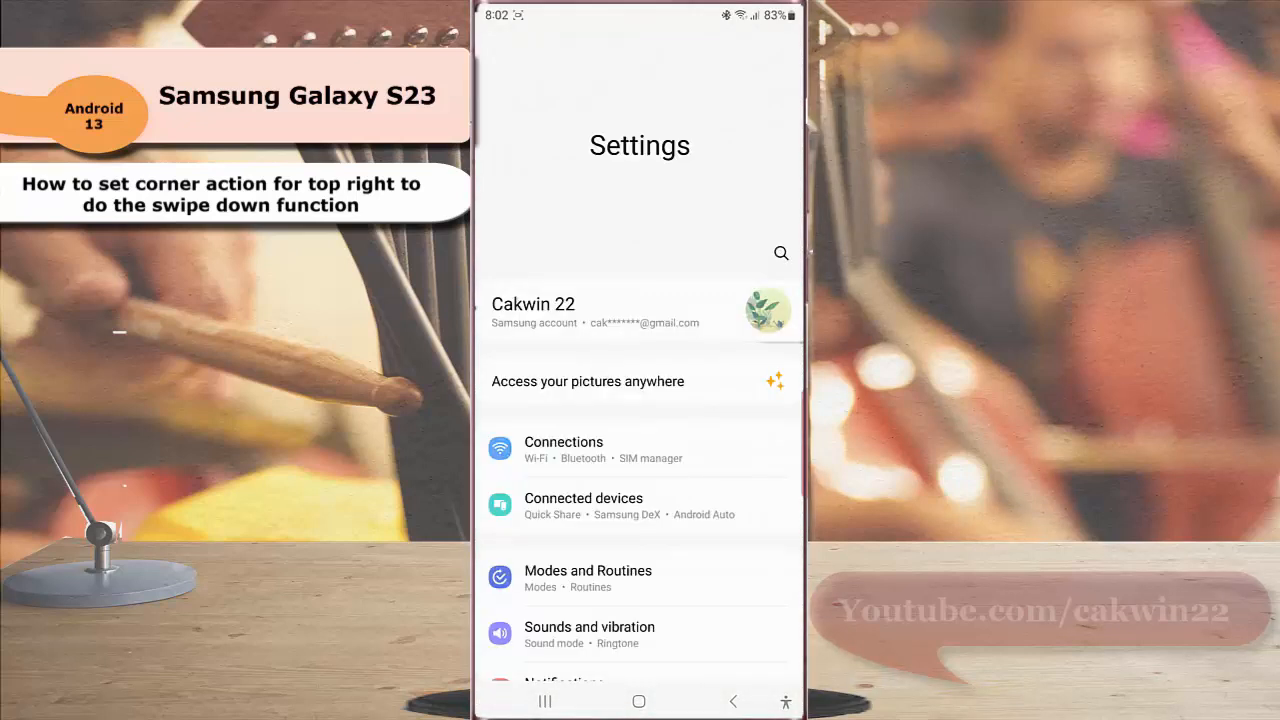
Step: Scroll the main Settings list down to Accessibility and open it
scroll(down, 3)
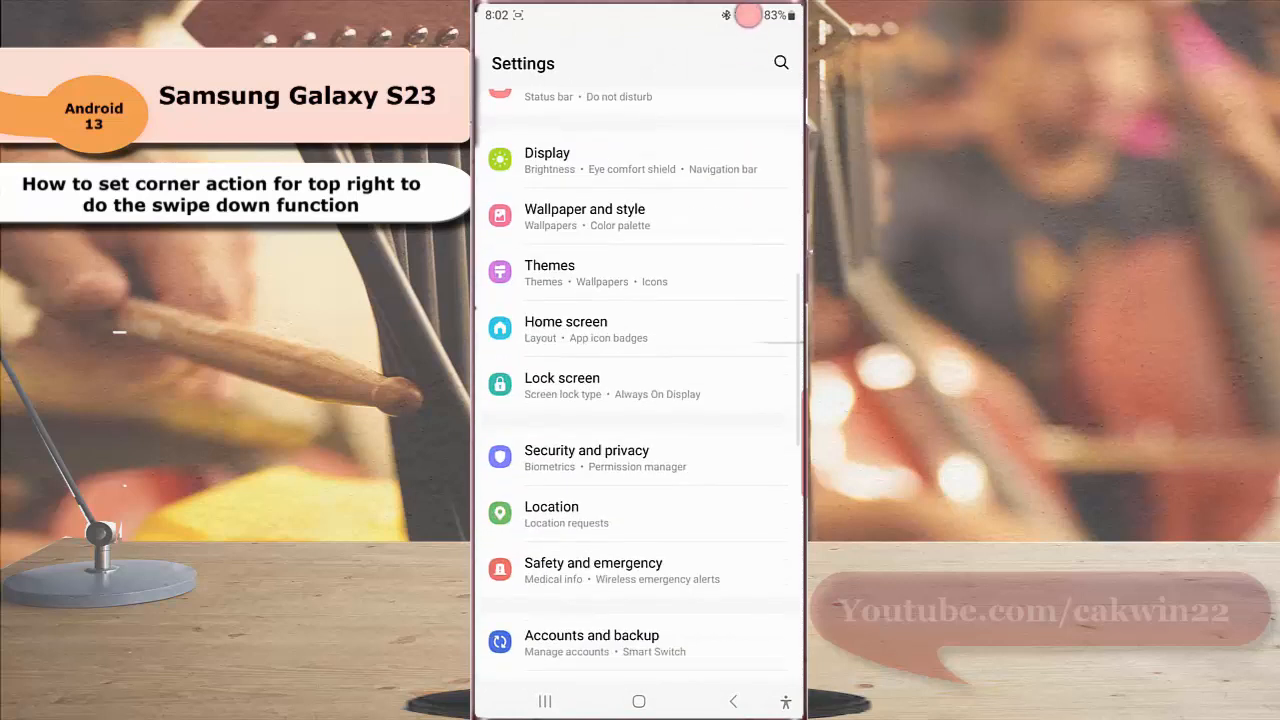
scroll(down, 3)
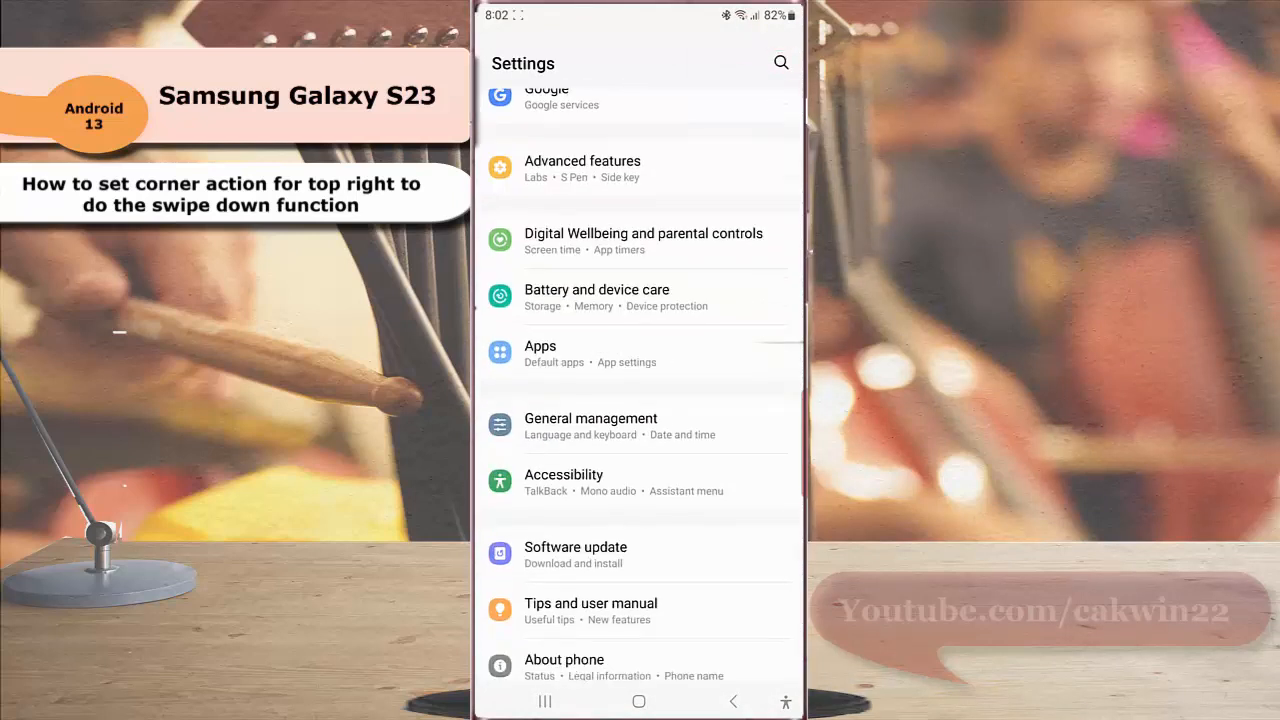
click(563, 474)
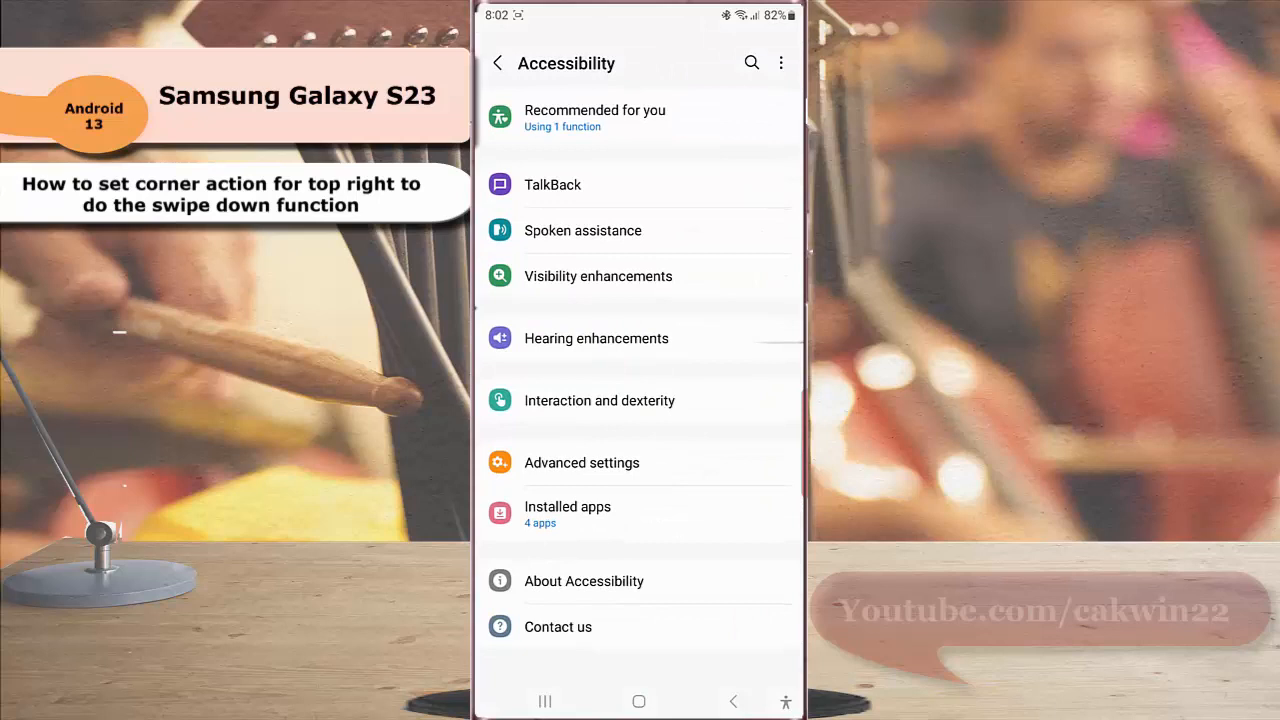
Step: Open Interaction and dexterity within Accessibility
click(590, 400)
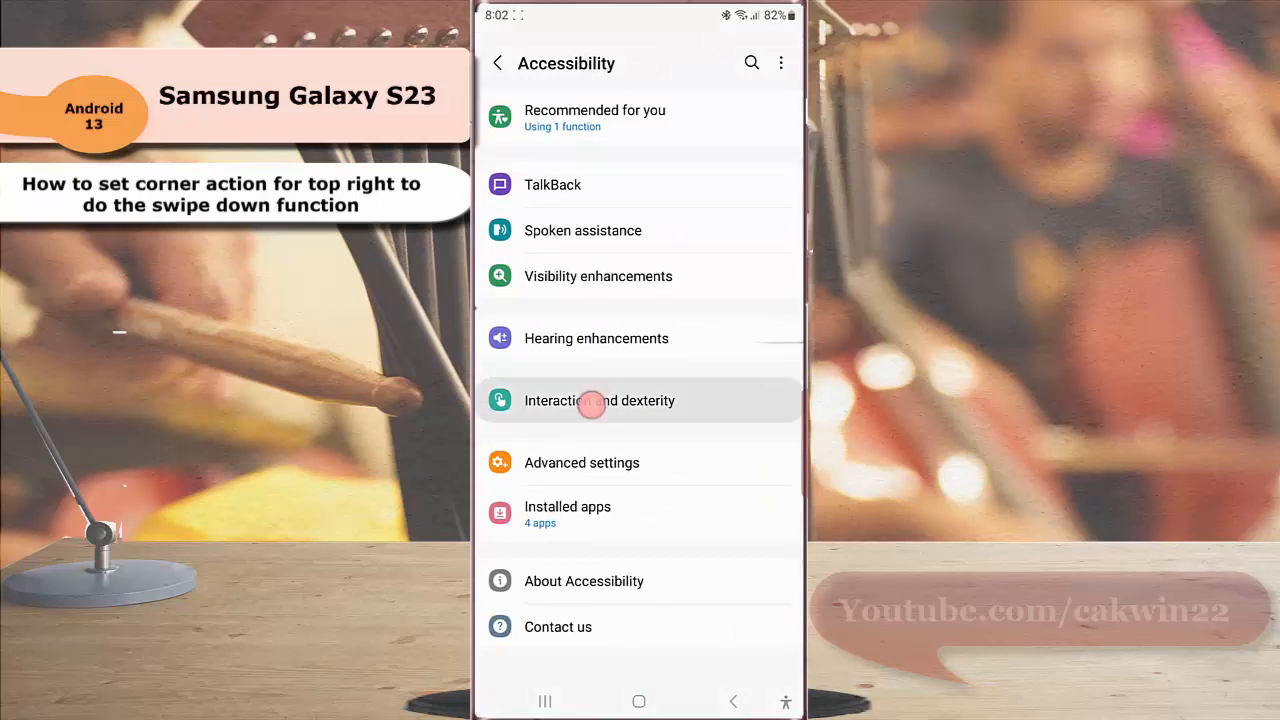
click(599, 400)
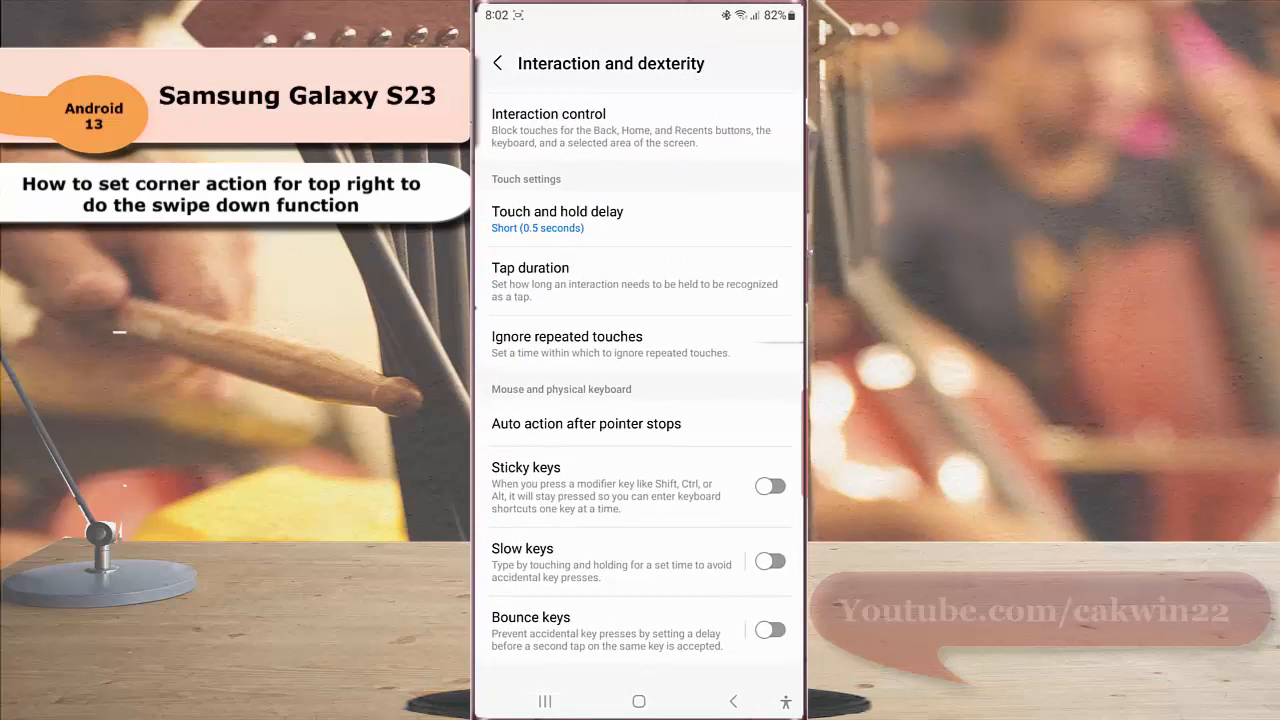
click(607, 423)
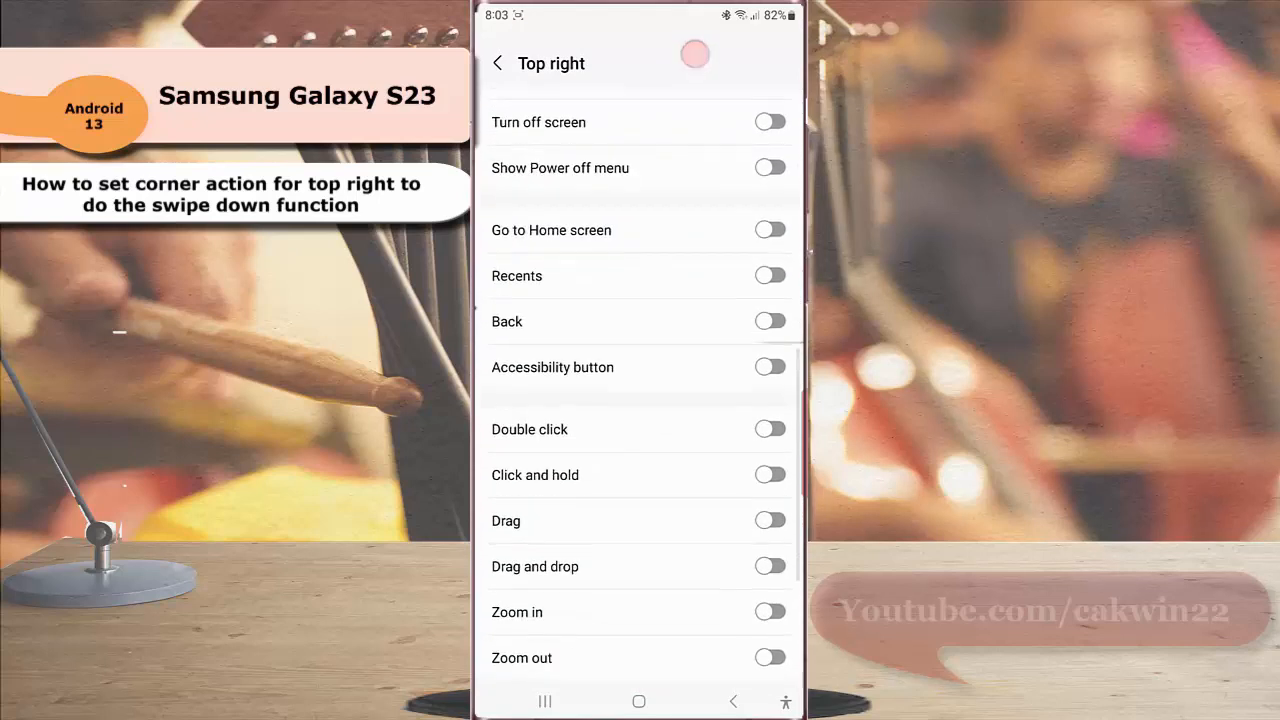
Step: Switch on Swipe down in the Top right corner action list
scroll(down, 3)
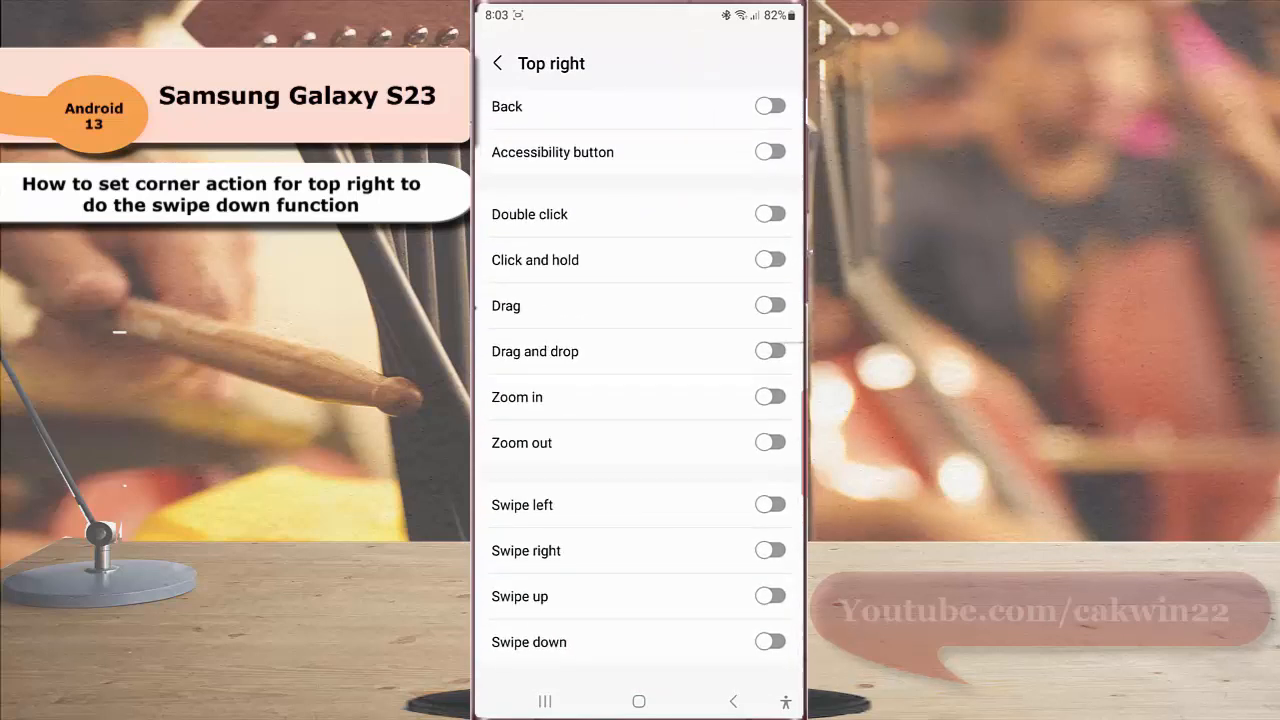
click(770, 641)
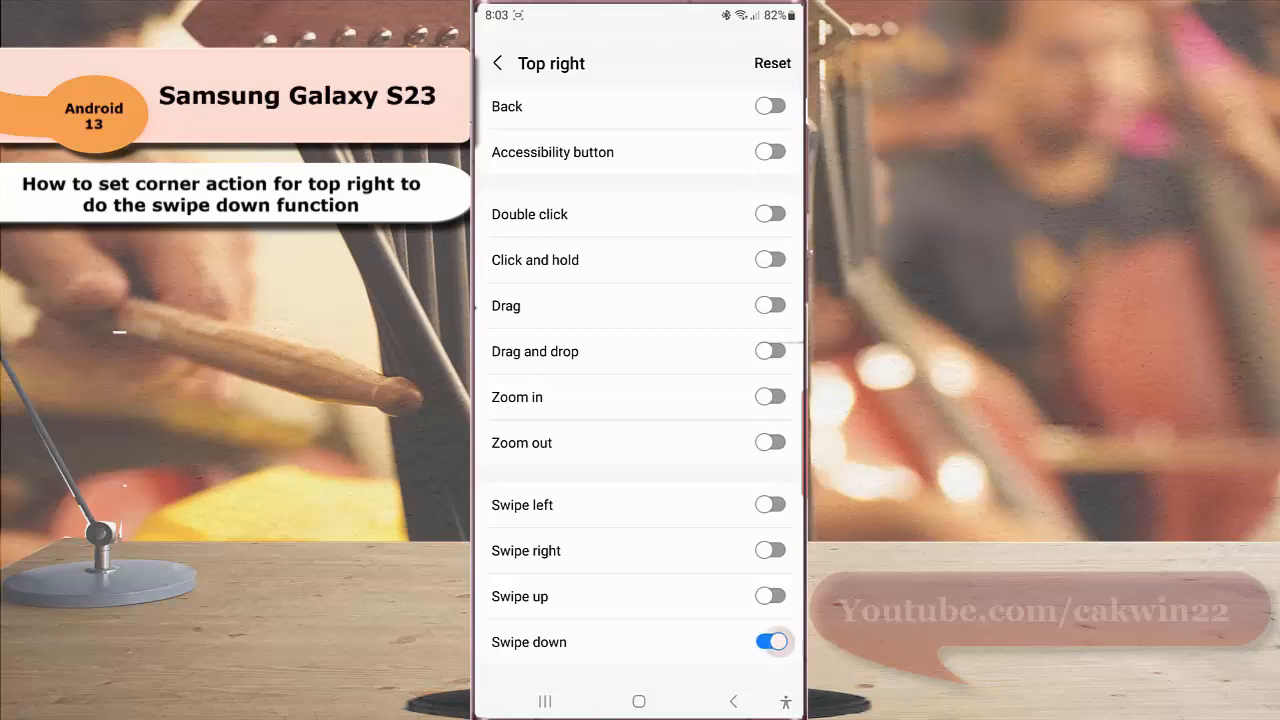
click(770, 641)
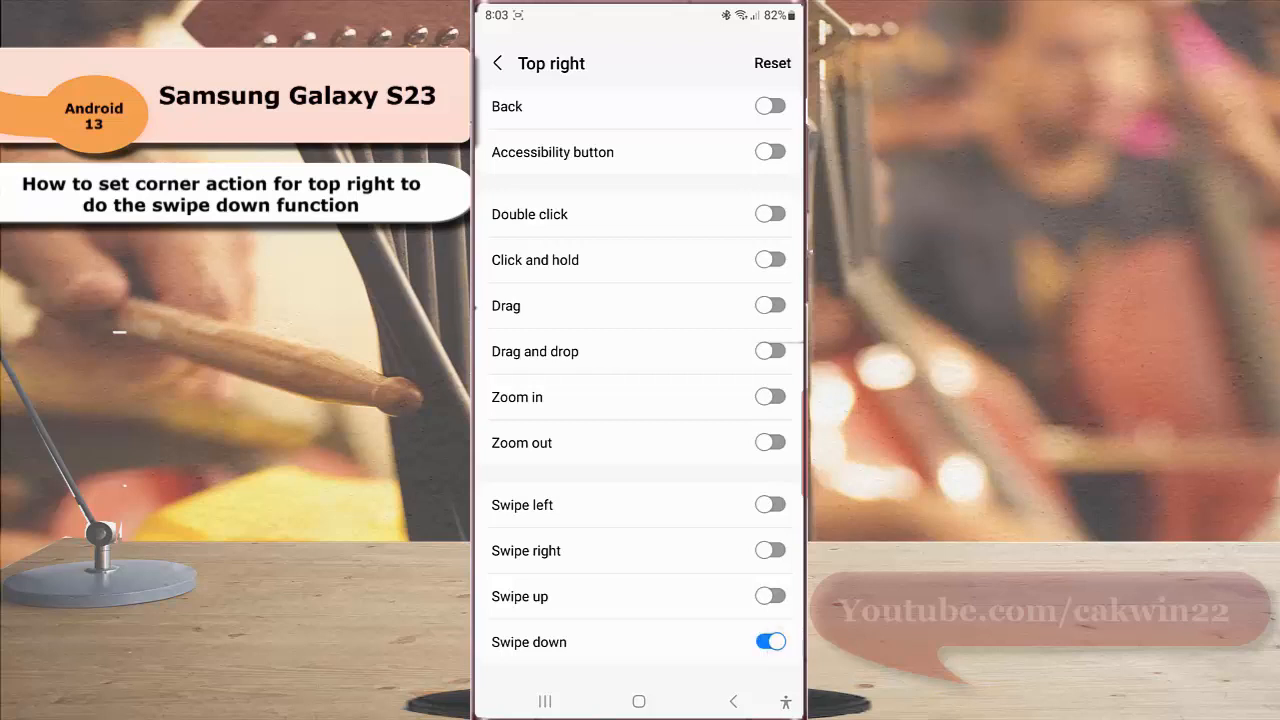